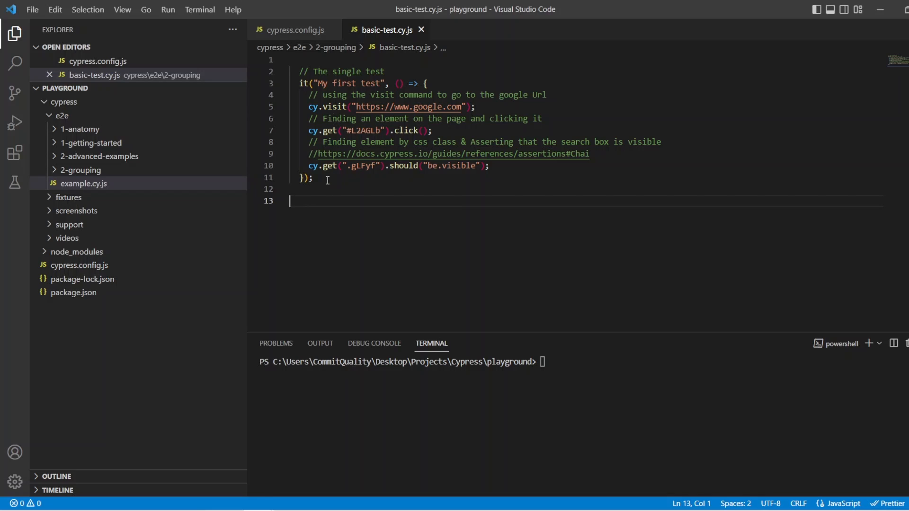
mouse_move(301, 82)
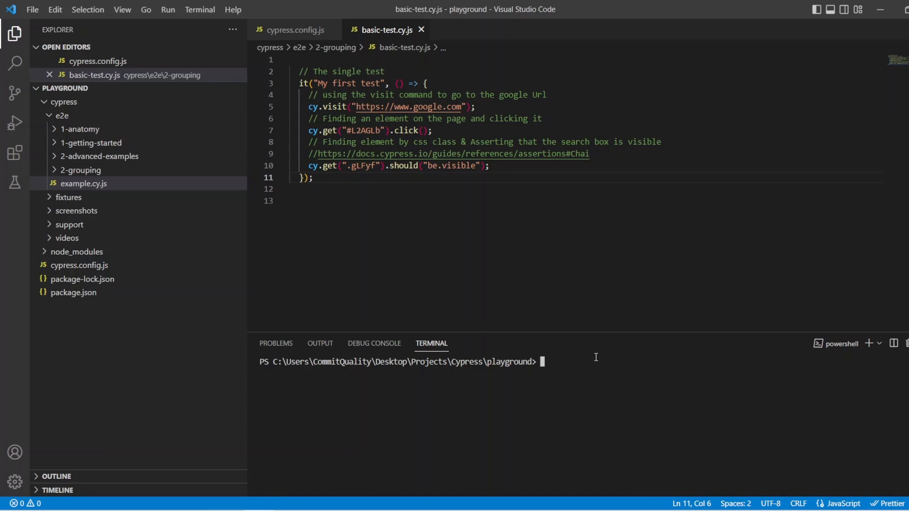
Step: Launch Cypress with npx cypress open and reach the E2E browser choice
type("npx")
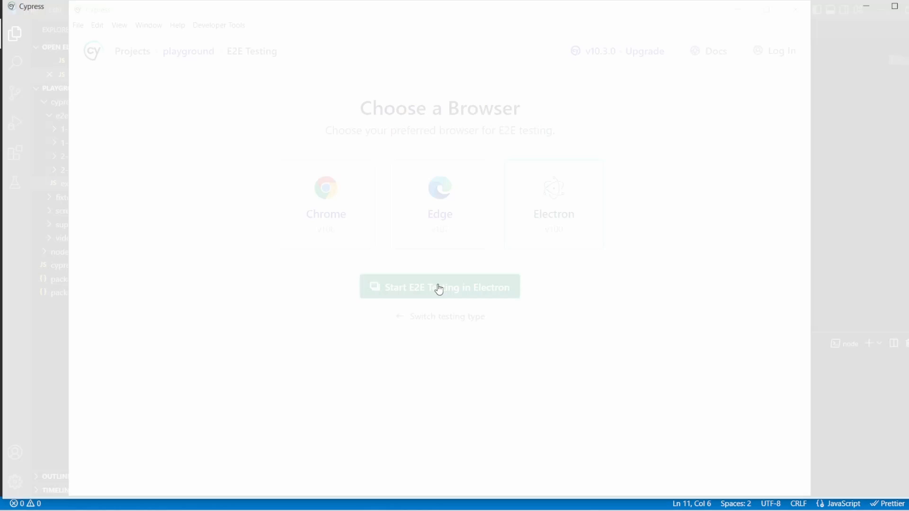
Step: Start E2E testing in Electron and run basic-test.cy.js from the Specs list
left_click(439, 287)
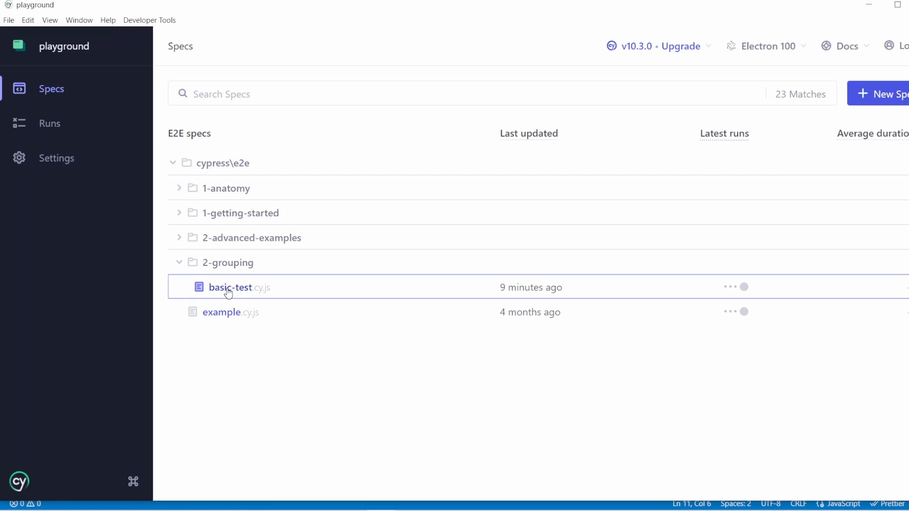
left_click(230, 287)
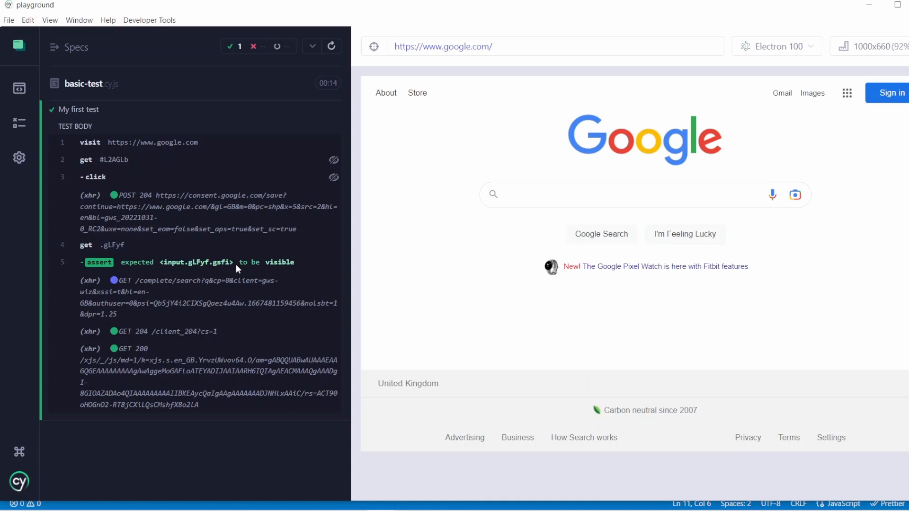
mouse_move(527, 220)
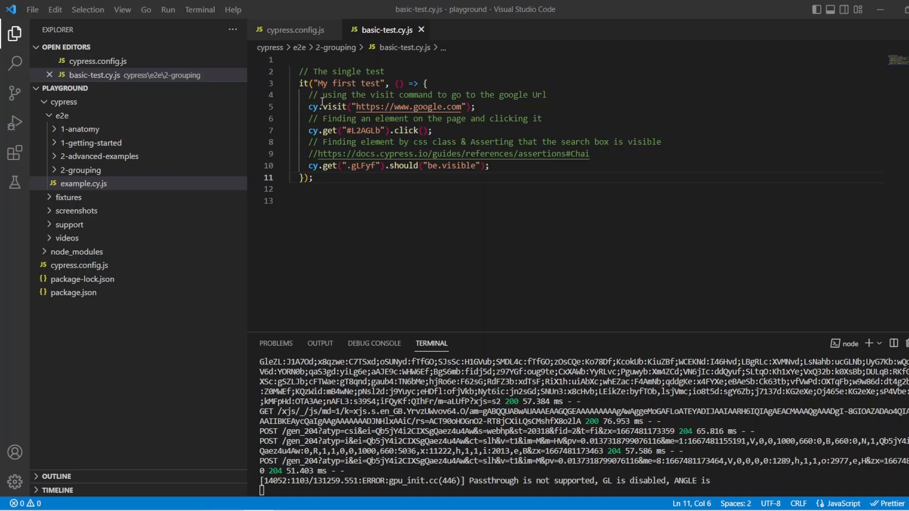
mouse_move(362, 110)
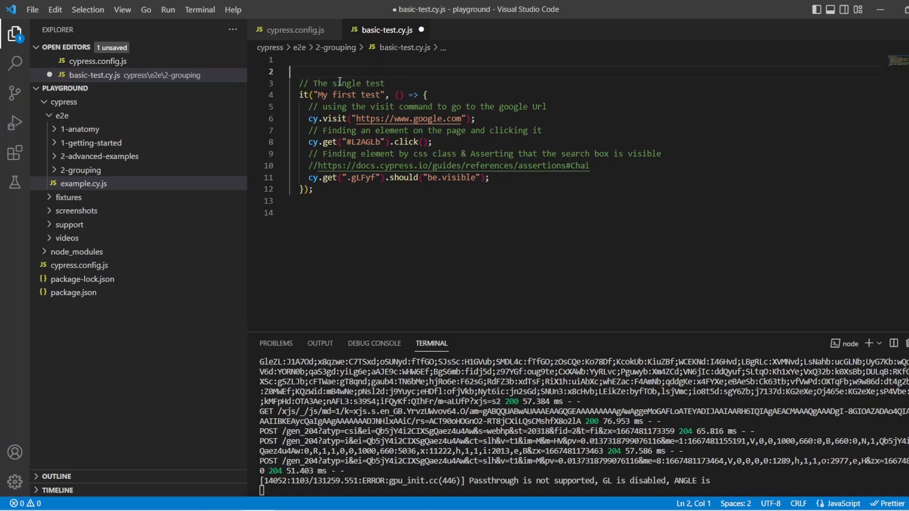
Step: Type describe("My Test suite", () => { above the test and indent the test inside
type("describe")
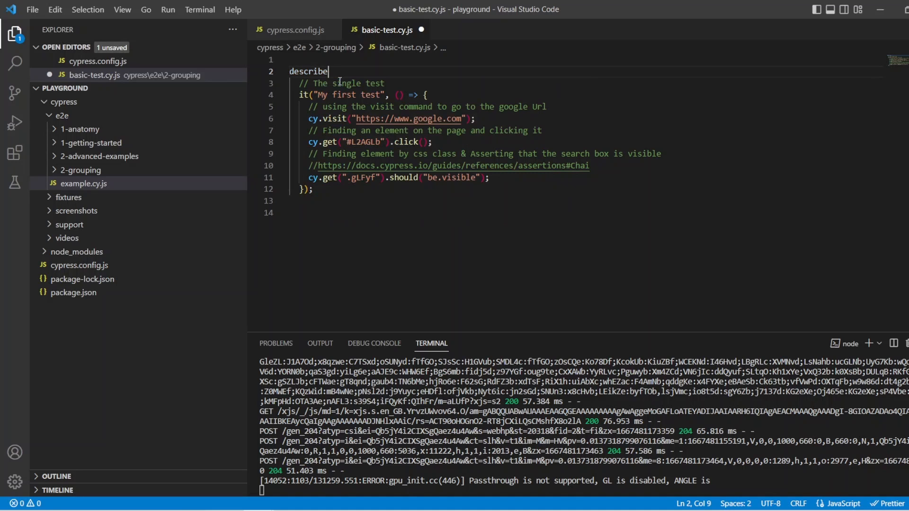
type("(")
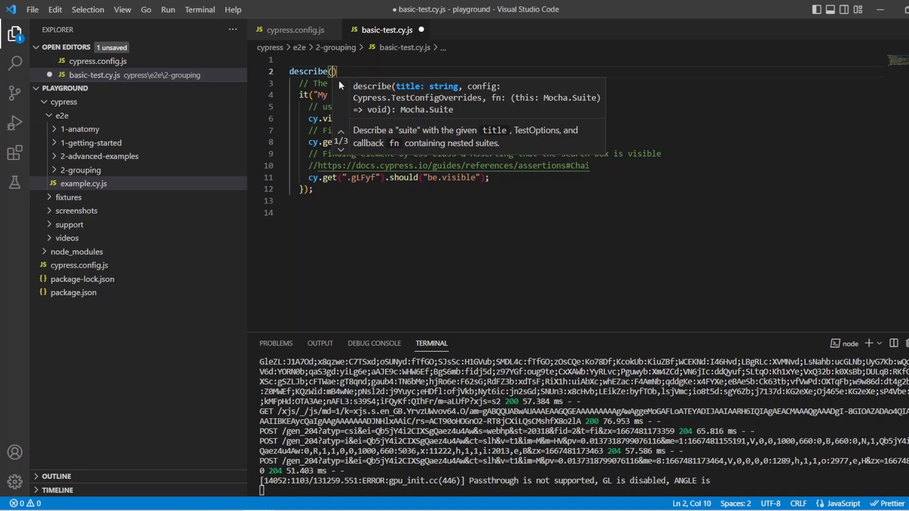
type("My Test suit\"")
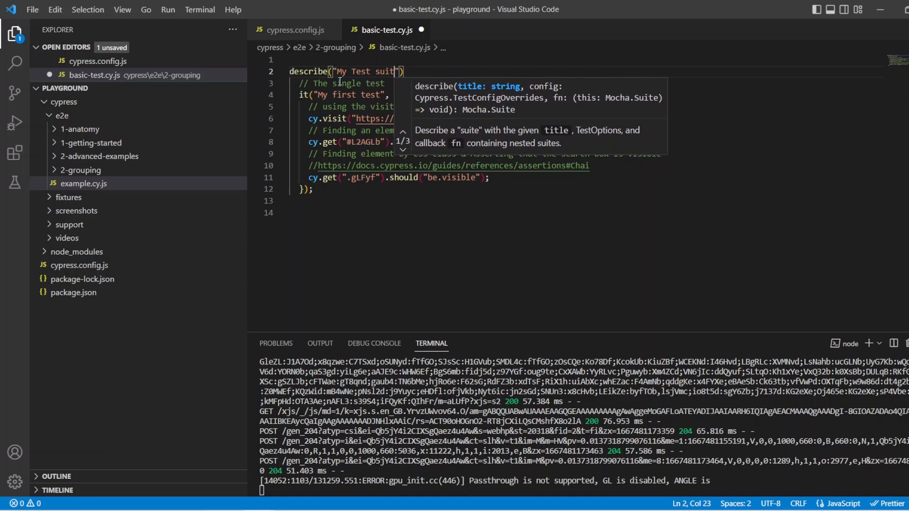
type(", ()")
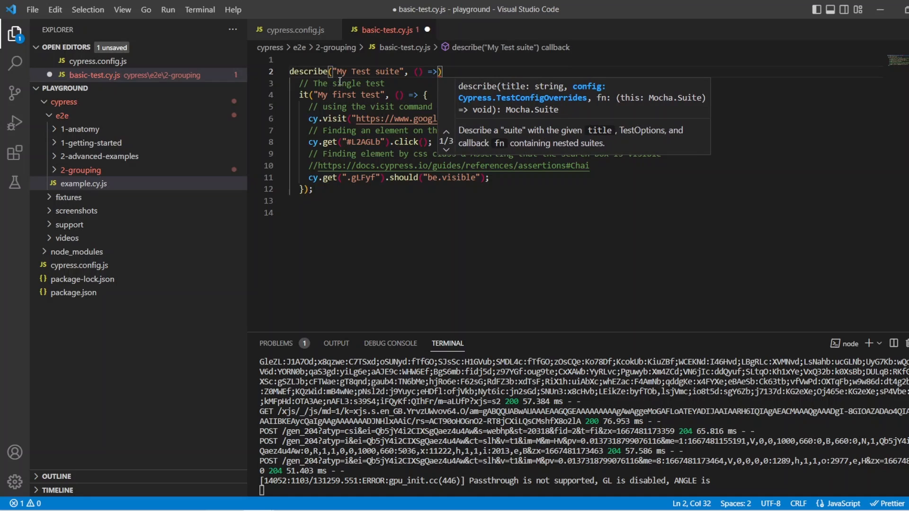
type(" {")
key("Enter")
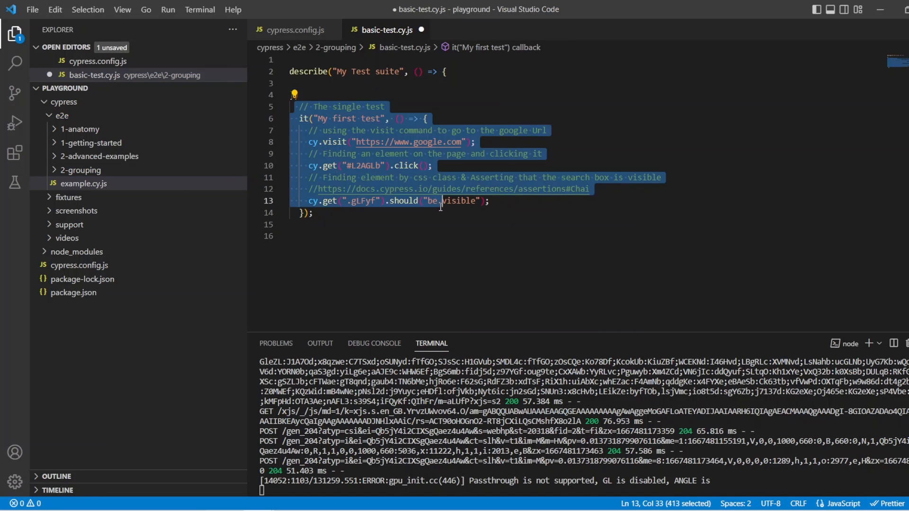
key("Delete")
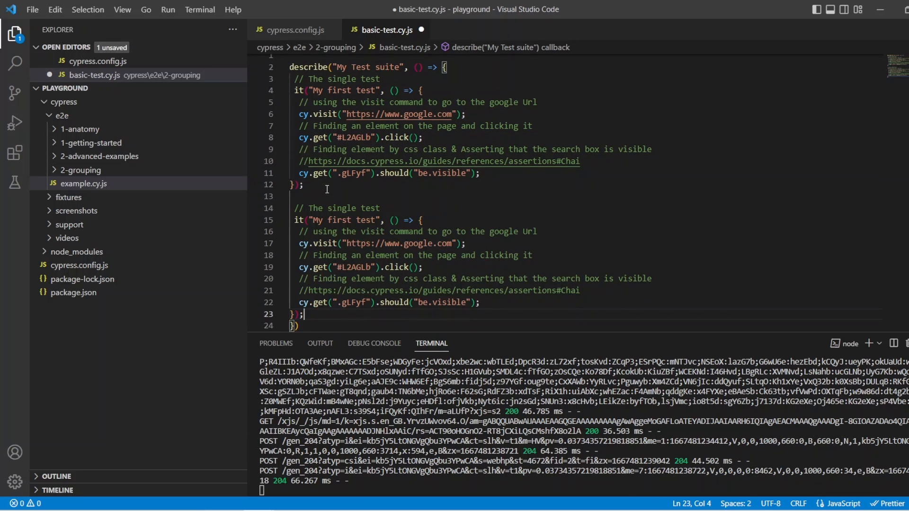
Step: Retitle the copied test "My second test" and save the file
type("second")
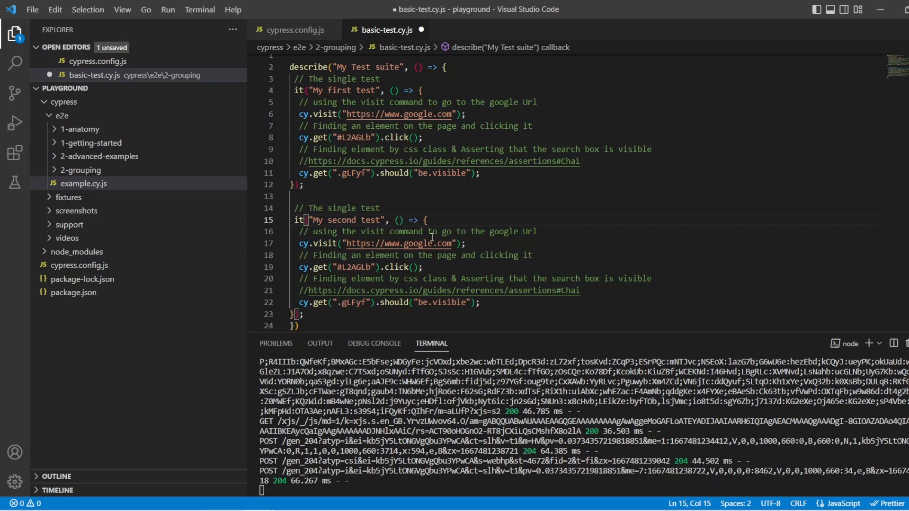
mouse_move(399, 244)
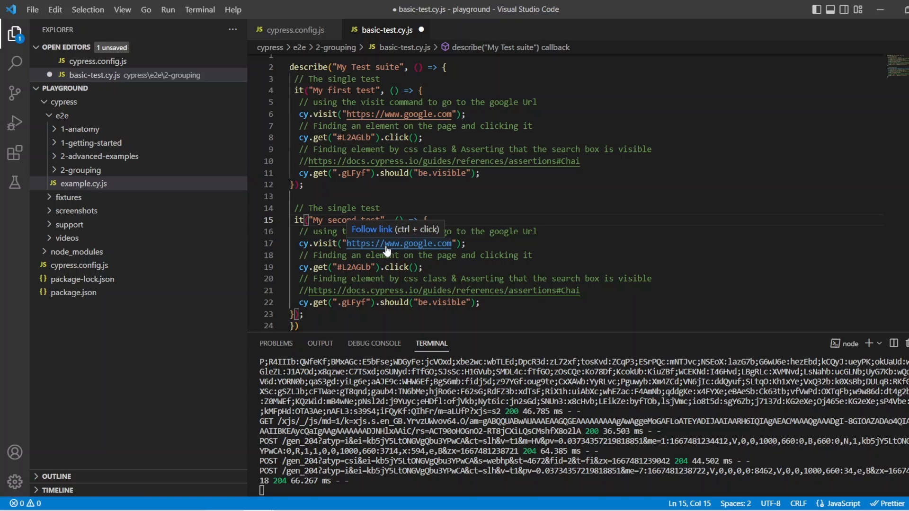
key("ctrl+s")
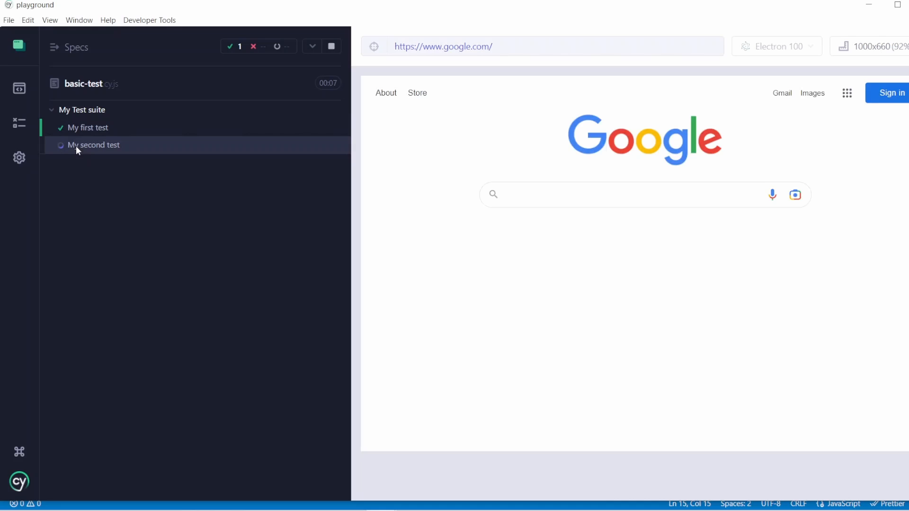
Step: Select My second test in the Cypress reporter to inspect its commands
left_click(88, 127)
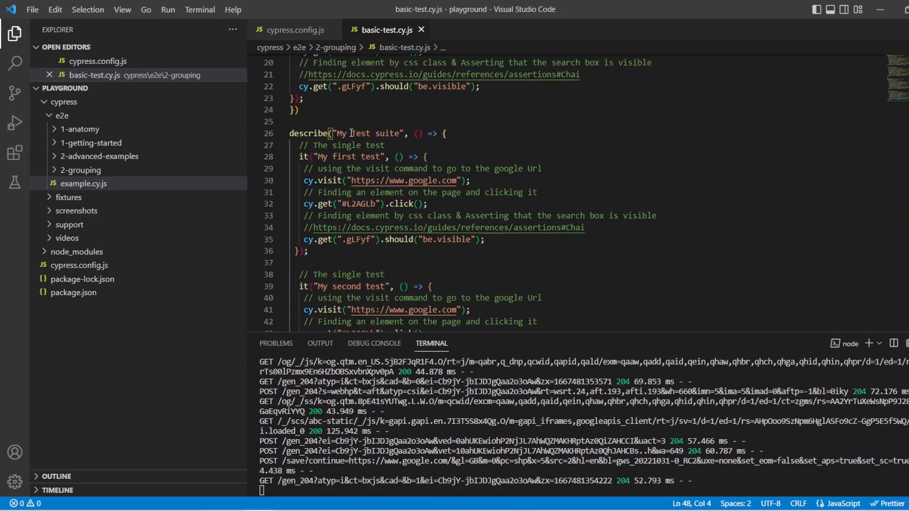
Step: Append 2 to the pasted suite's title, making it My Test suite 2
type("2")
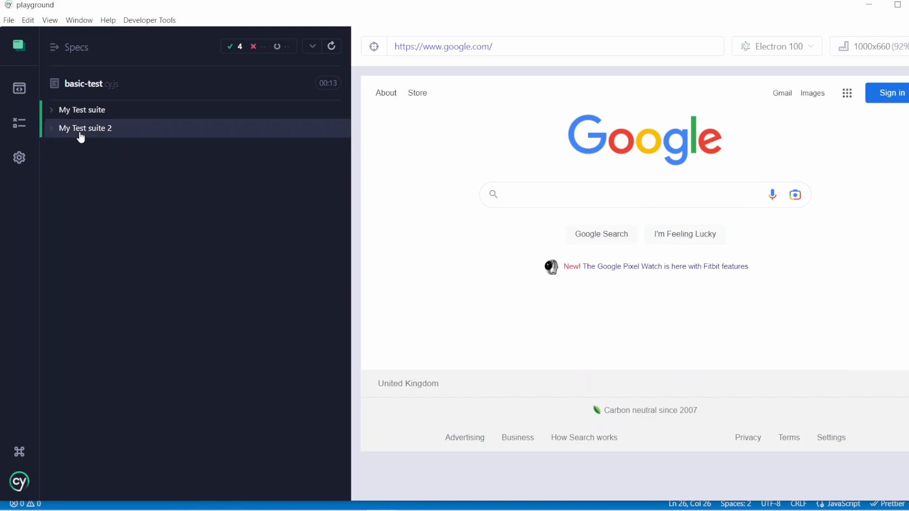
mouse_move(90, 101)
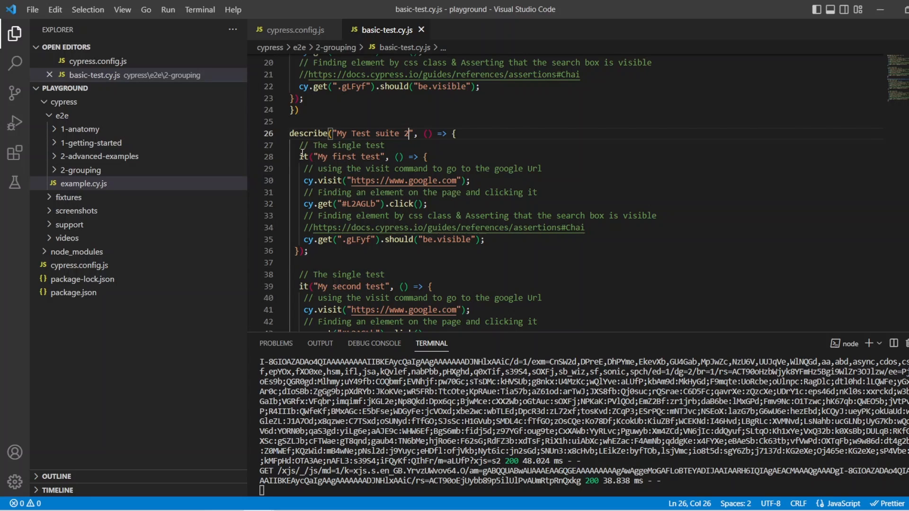
Step: Wrap suite 2's first test in a nested describe titled suite v2.1
left_click_drag(299, 157, 310, 251)
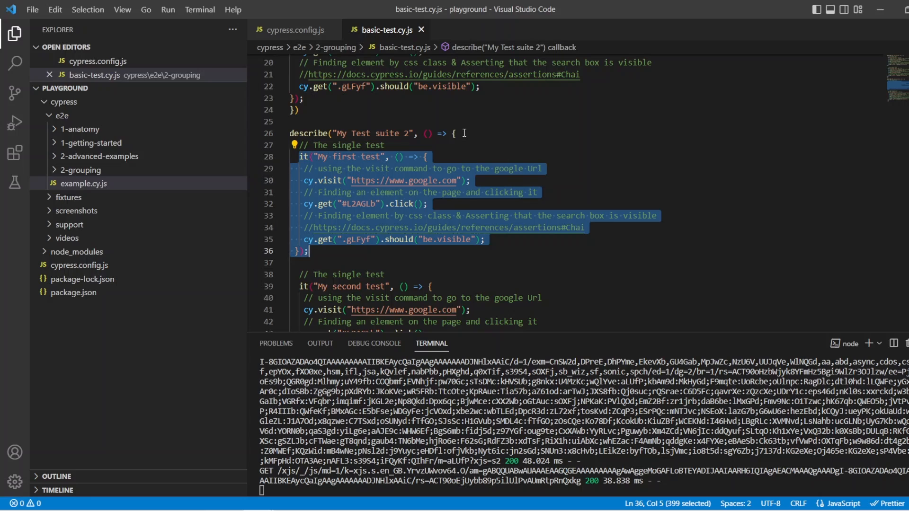
left_click(455, 133)
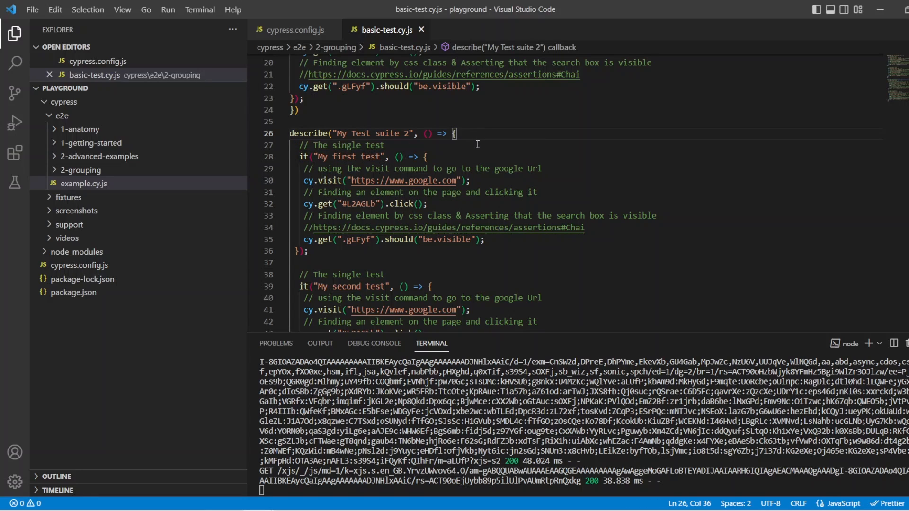
type("describe(\"")
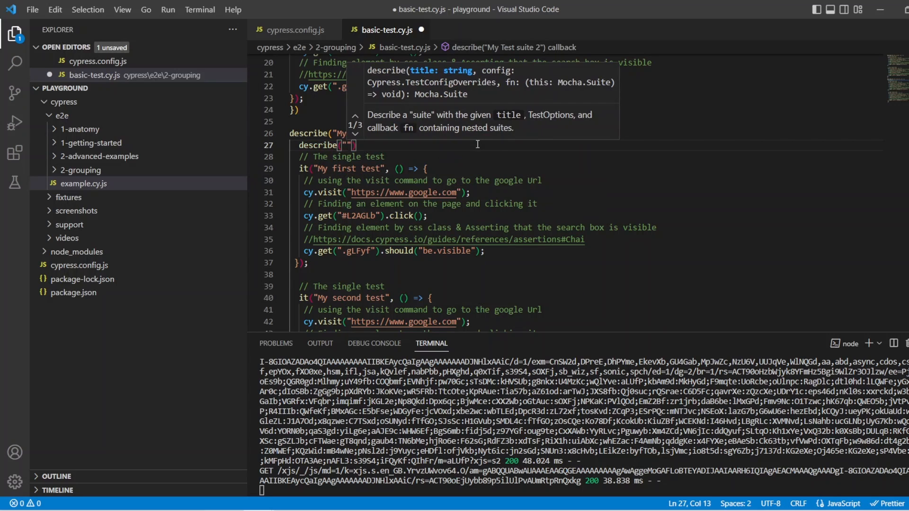
type("suit")
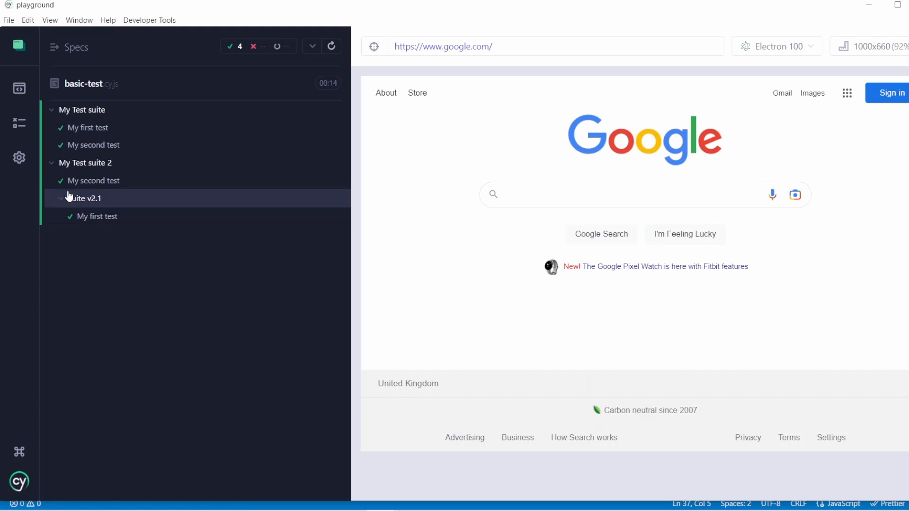
mouse_move(68, 231)
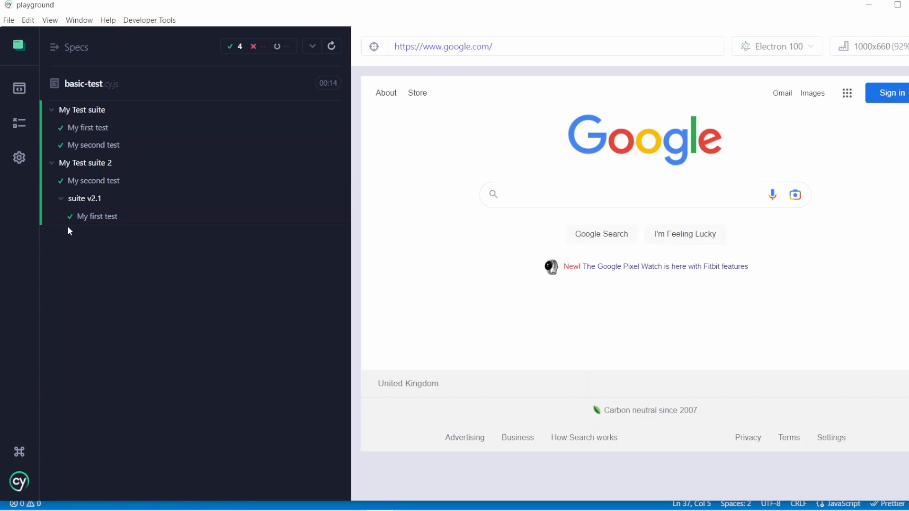
mouse_move(68, 234)
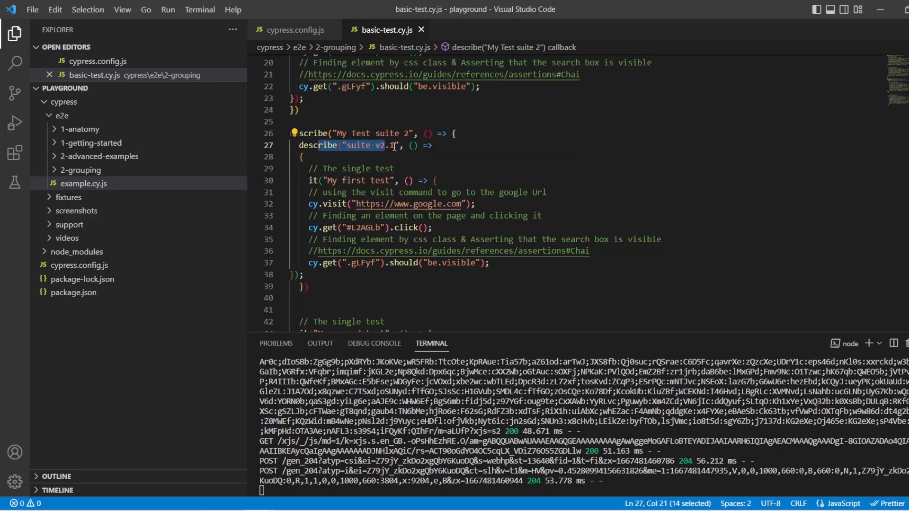
Step: Add {browser: "electron"} as the config argument of describe suite v2.1
type(".1")
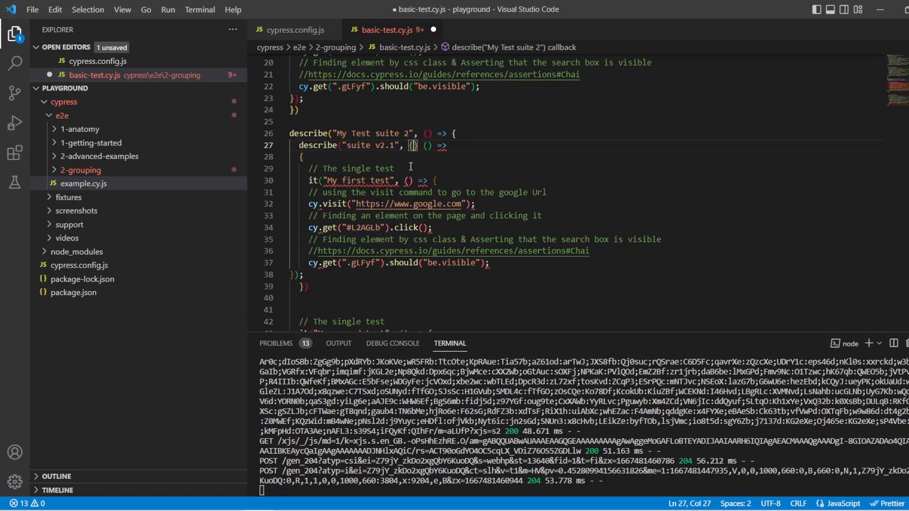
type("browser")
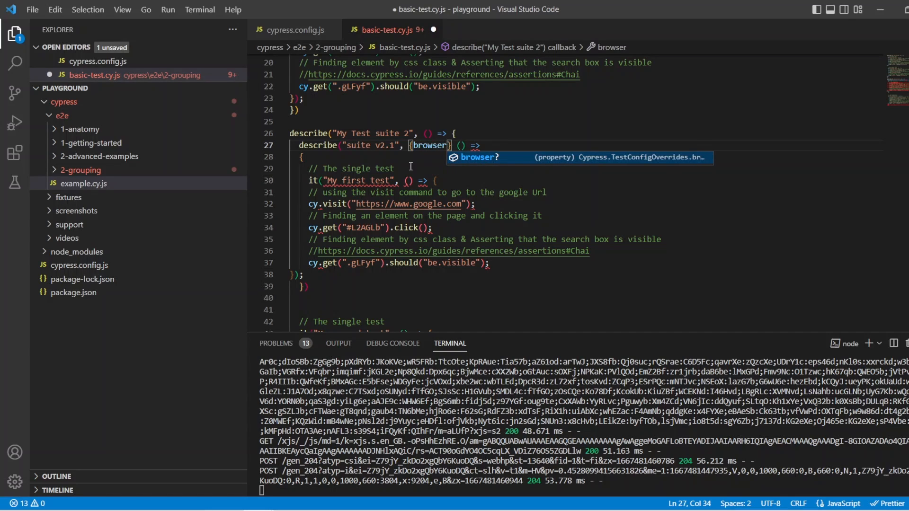
type(": \"!")
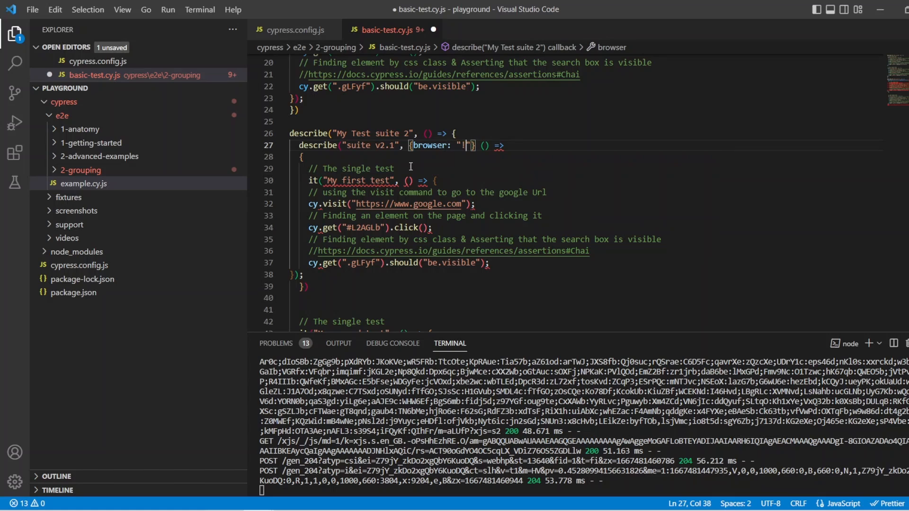
type("electron")
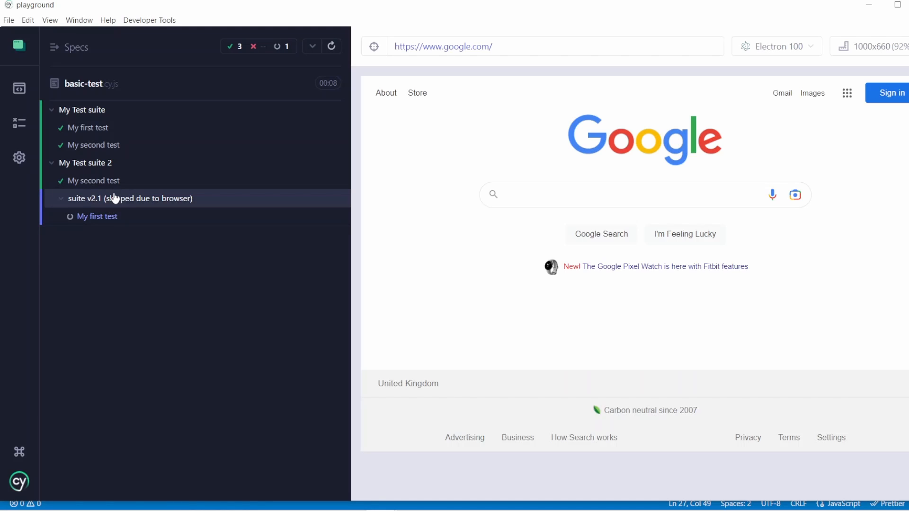
mouse_move(68, 205)
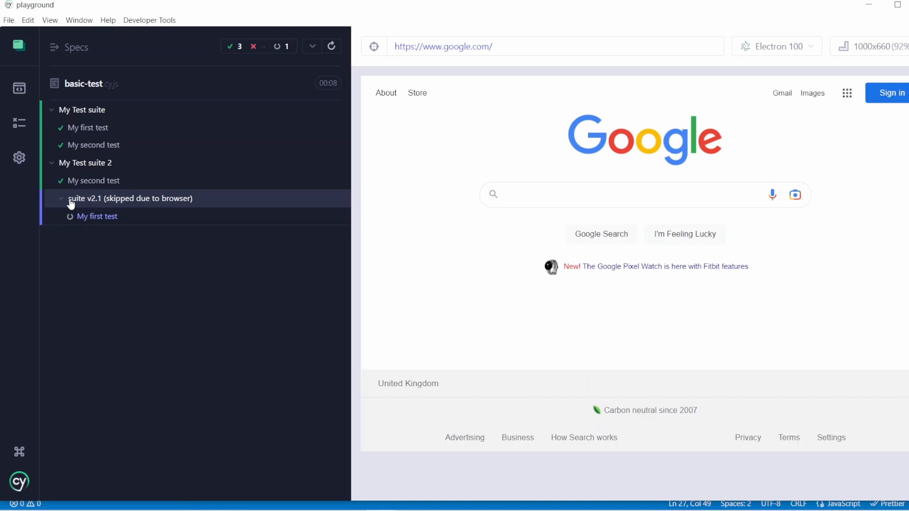
mouse_move(119, 257)
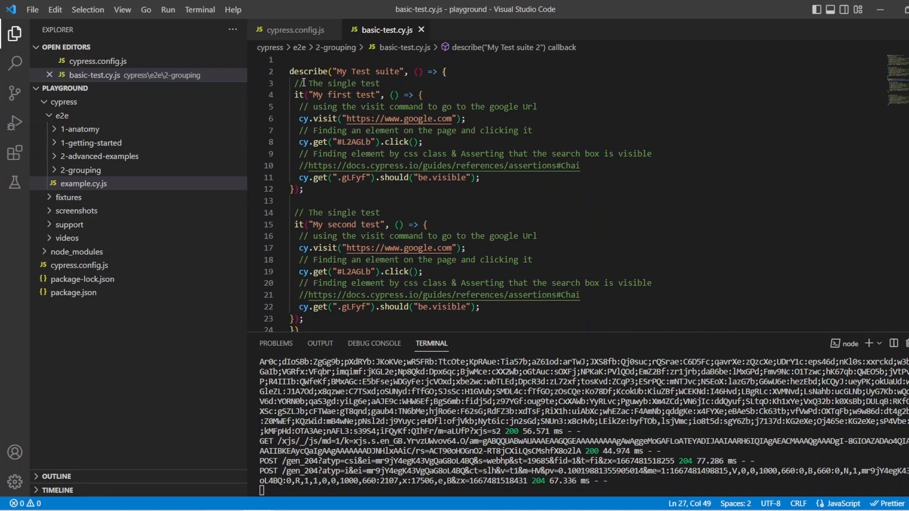
mouse_move(295, 94)
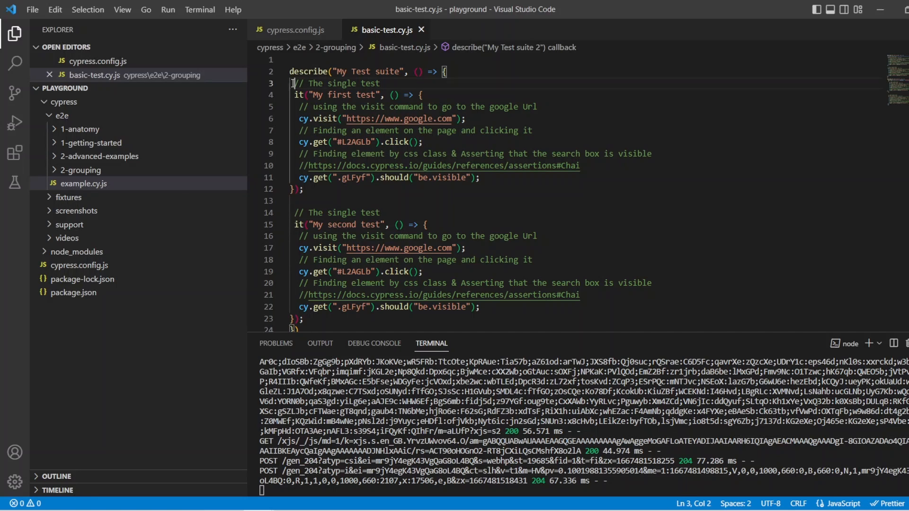
Step: Select the first test's code to paste as a standalone test at the top
left_click_drag(292, 83, 457, 178)
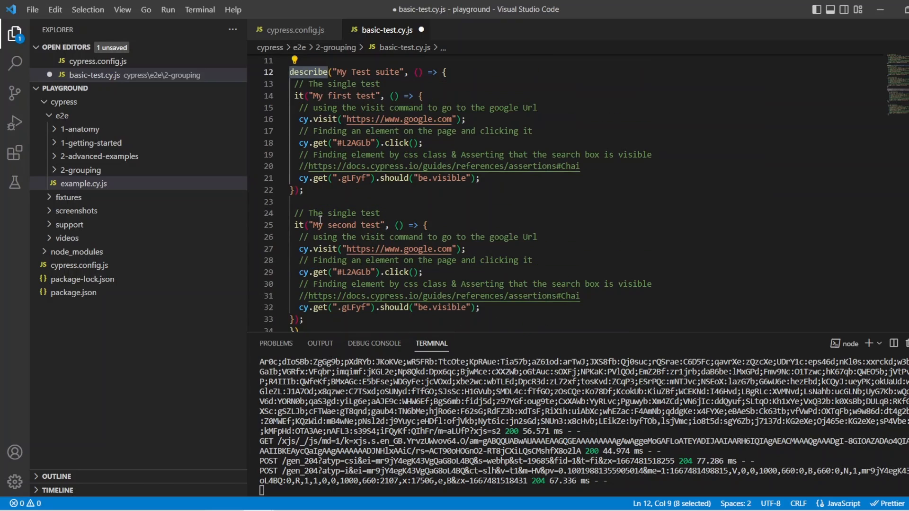
scroll("down", 3)
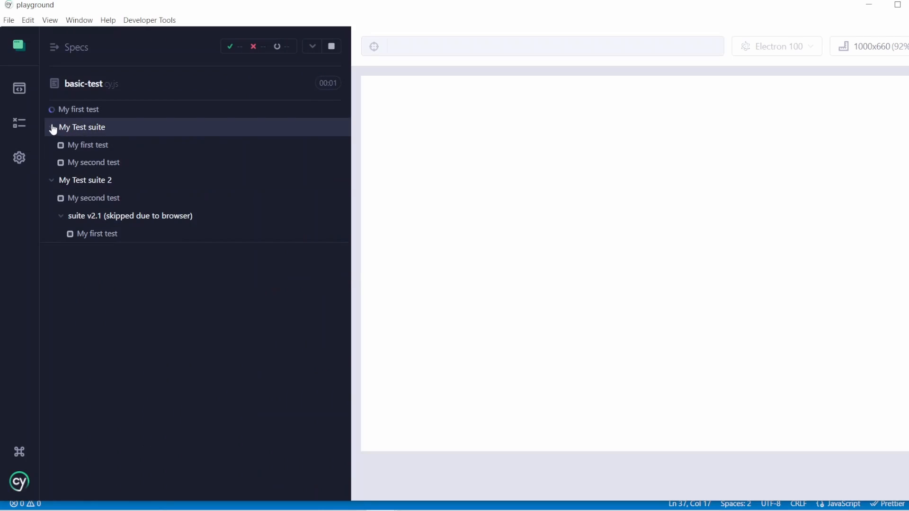
Step: Collapse the My Test suite and My Test suite 2 groups in the reporter
left_click(79, 109)
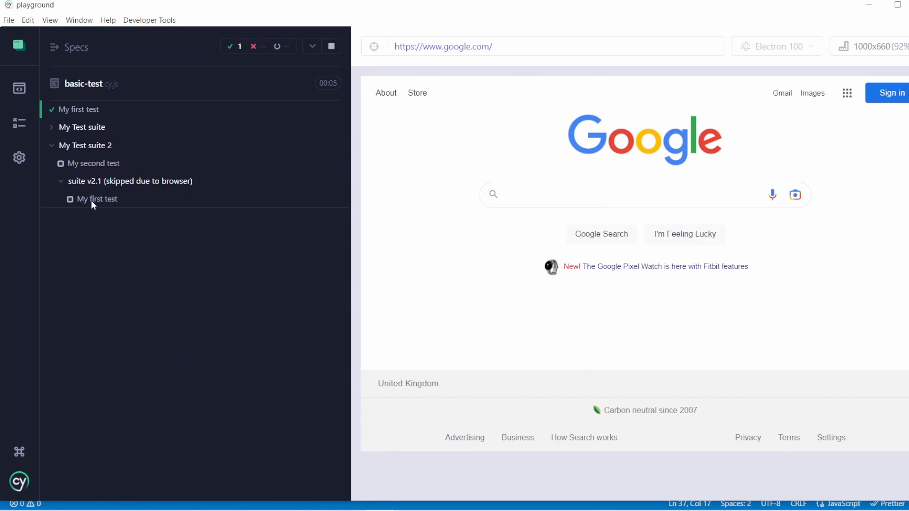
left_click(86, 145)
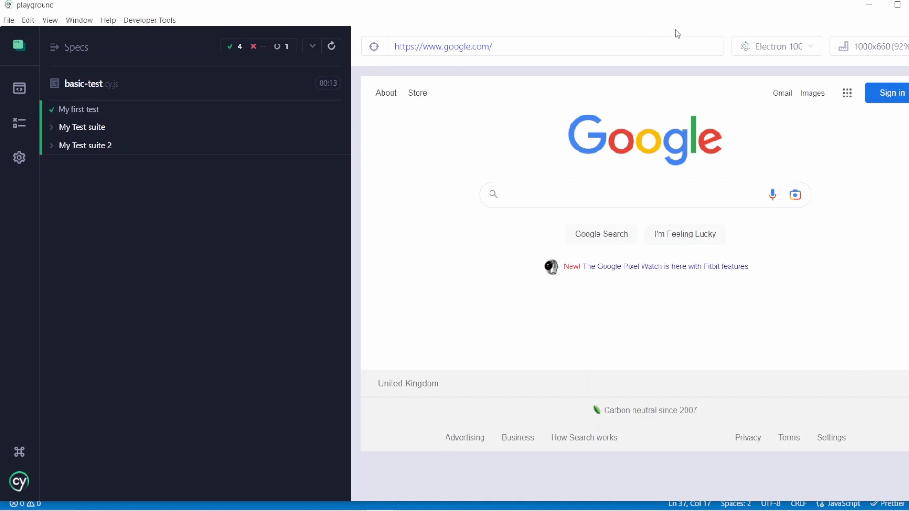
mouse_move(642, 90)
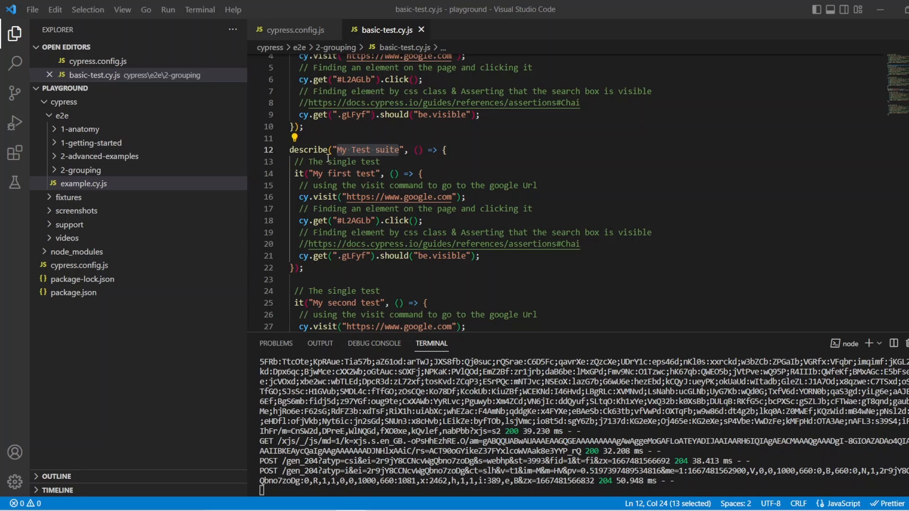
mouse_move(324, 135)
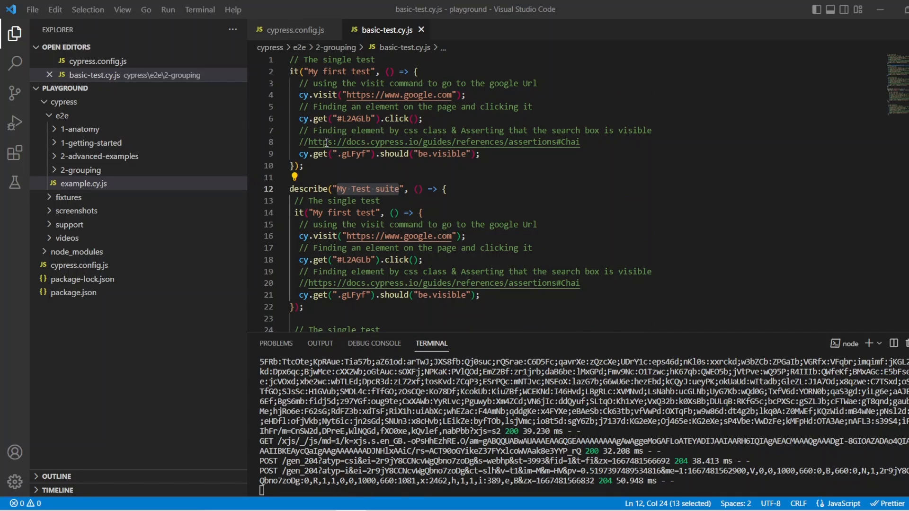
Step: Replace the describe keyword on line 12 with context for My Test suite
double_click(308, 189)
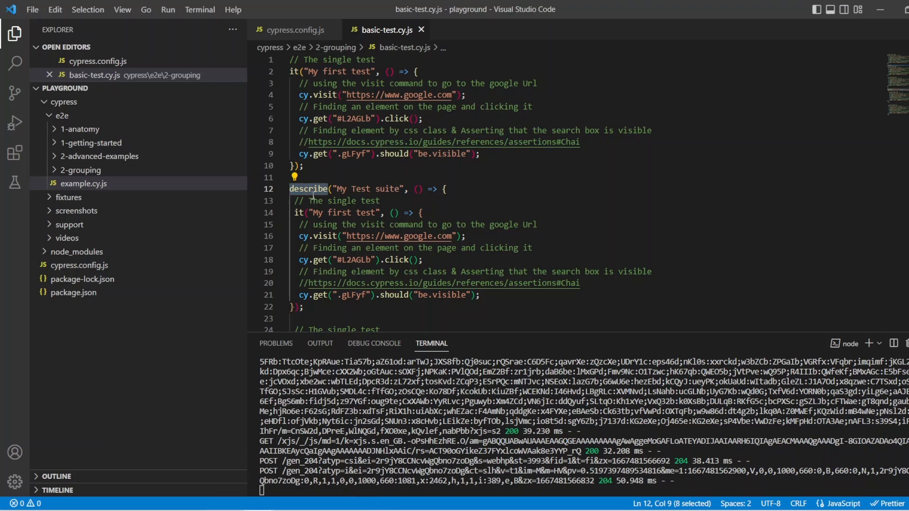
mouse_move(309, 189)
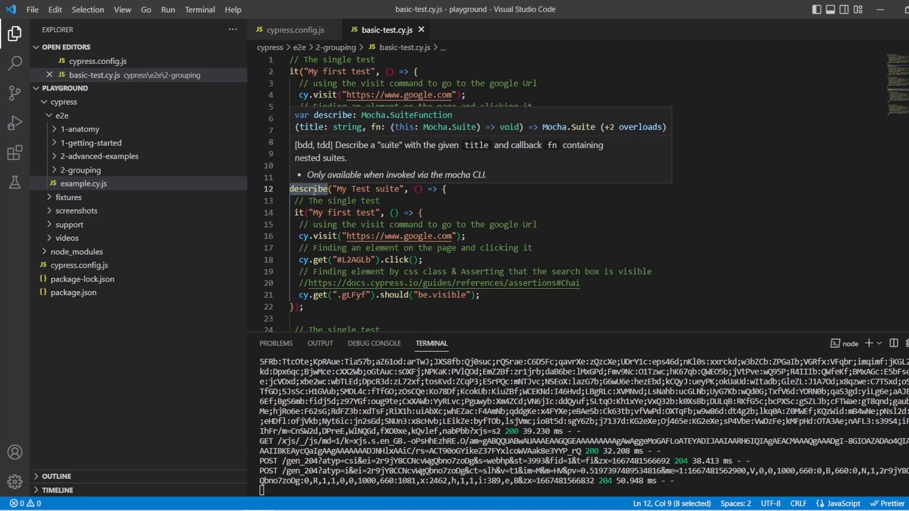
type("context")
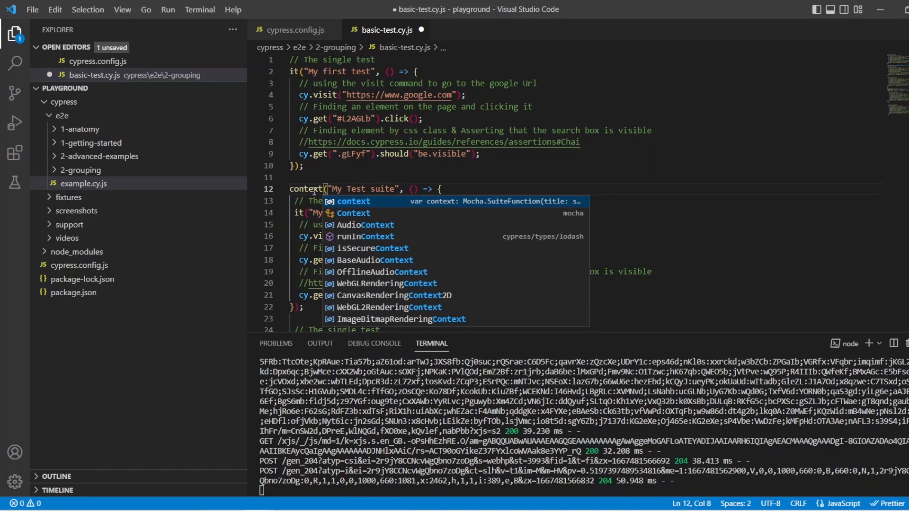
key("Escape")
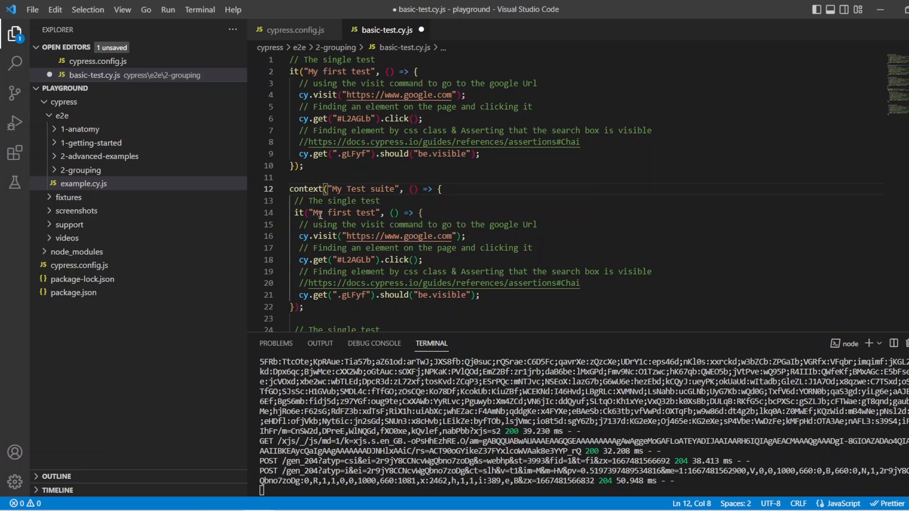